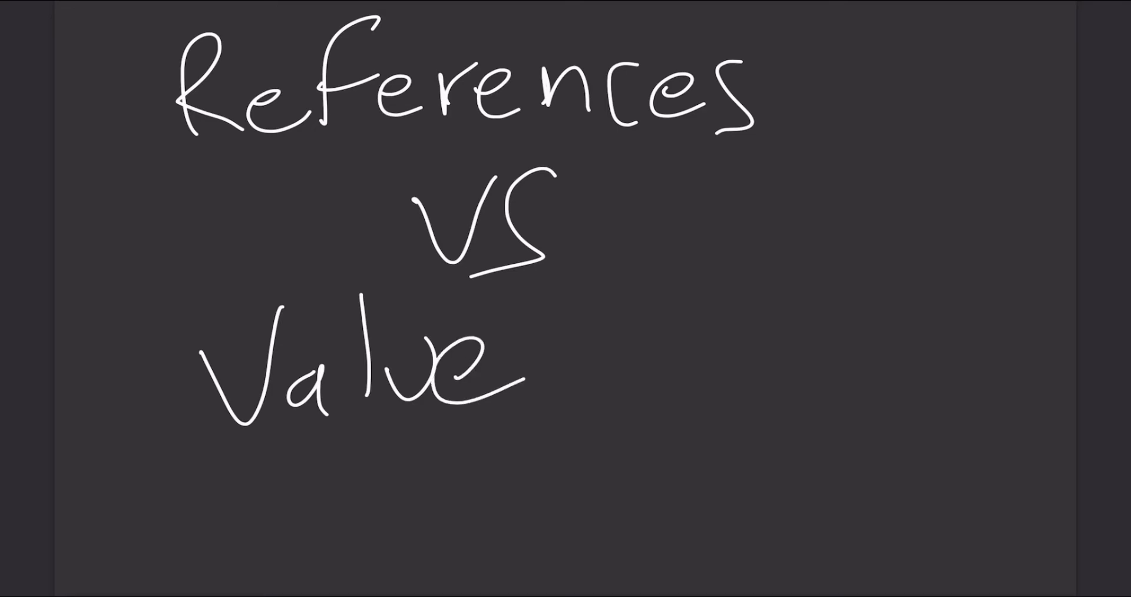
# Make the title 'Values', underline it in yellow and note C++ and JS beside it
pyautogui.write('s')
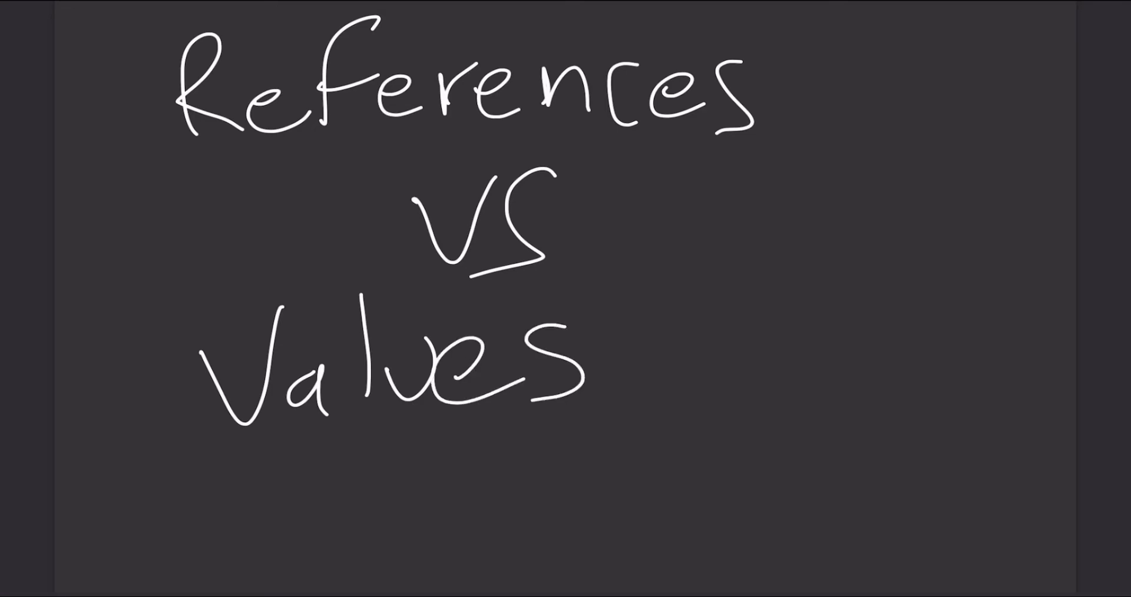
pyautogui.moveTo(191, 512); pyautogui.dragTo(253, 491)
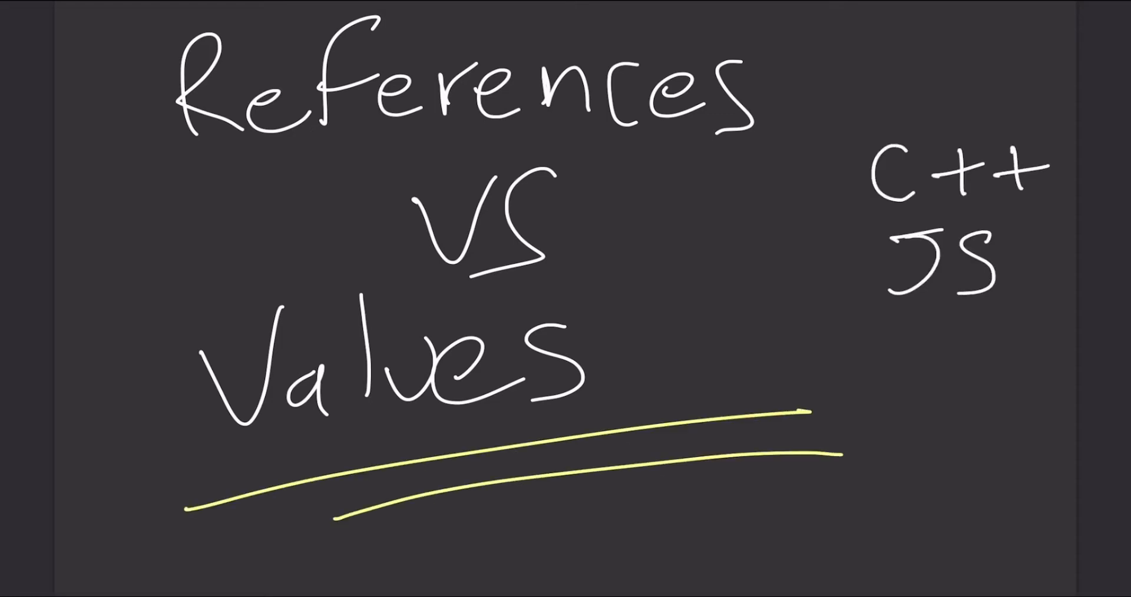
pyautogui.write('Java')
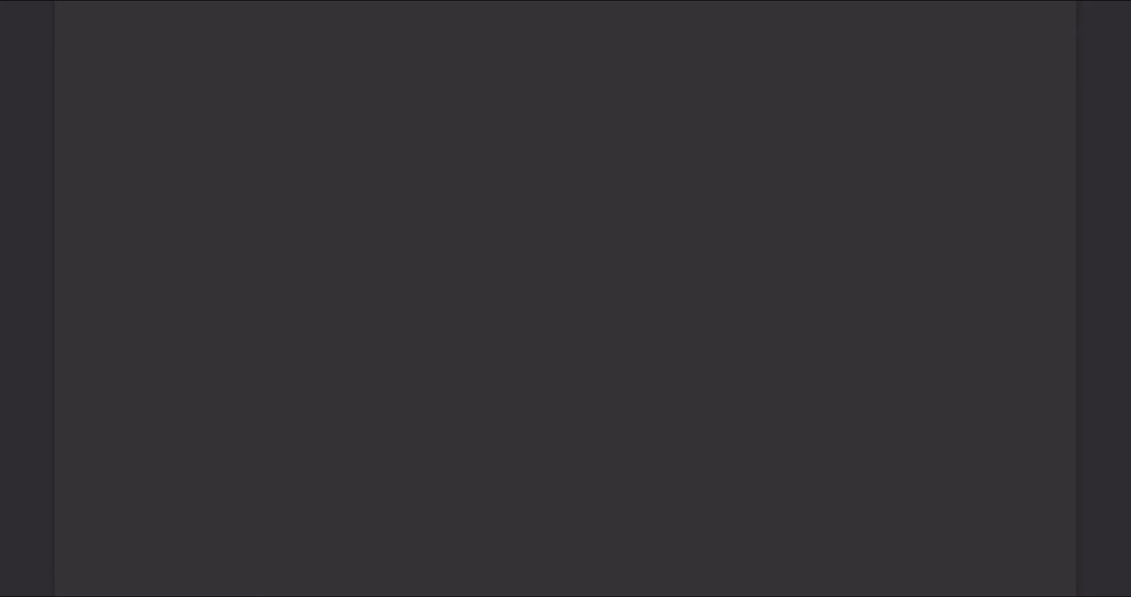
# Write x = a red-filled circle, then y = x beneath it
pyautogui.moveTo(135, 29); pyautogui.dragTo(187, 119)
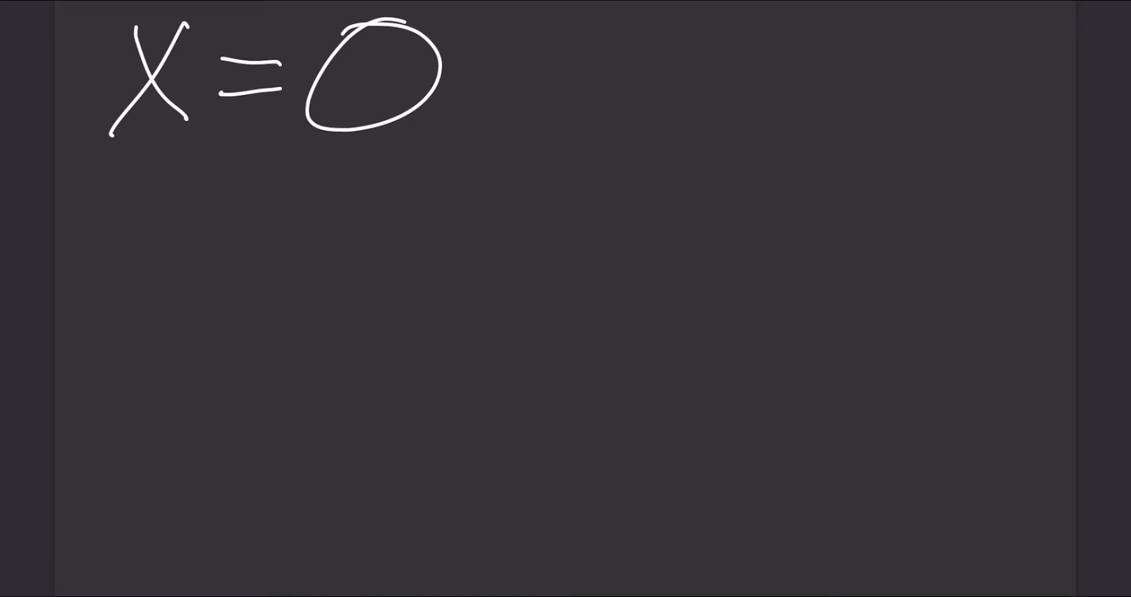
pyautogui.moveTo(339, 72); pyautogui.dragTo(390, 80)
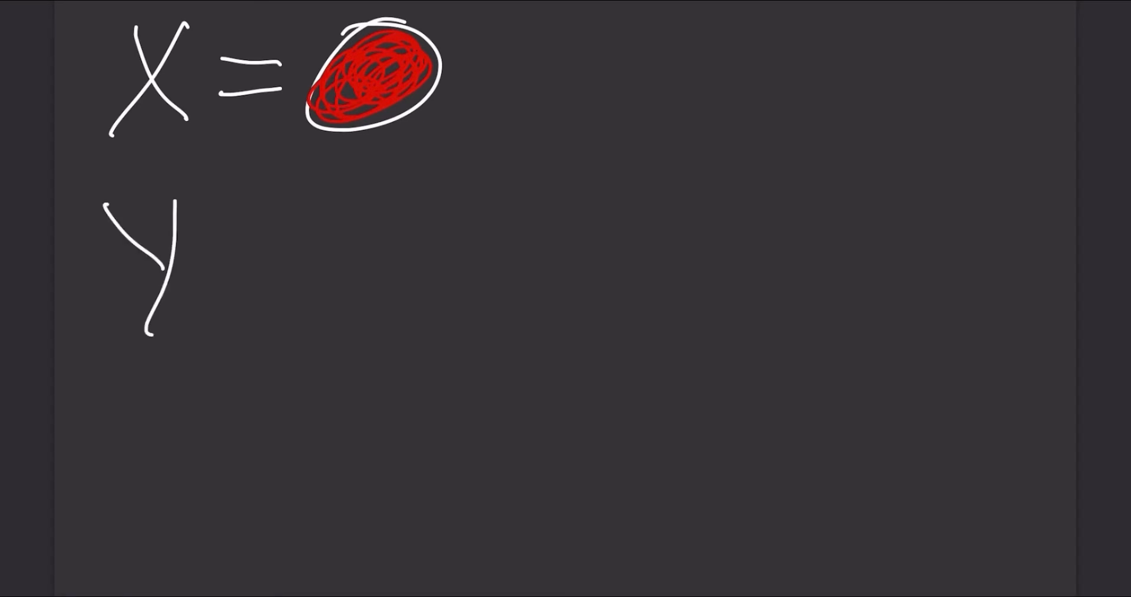
pyautogui.moveTo(216, 238); pyautogui.dragTo(288, 260)
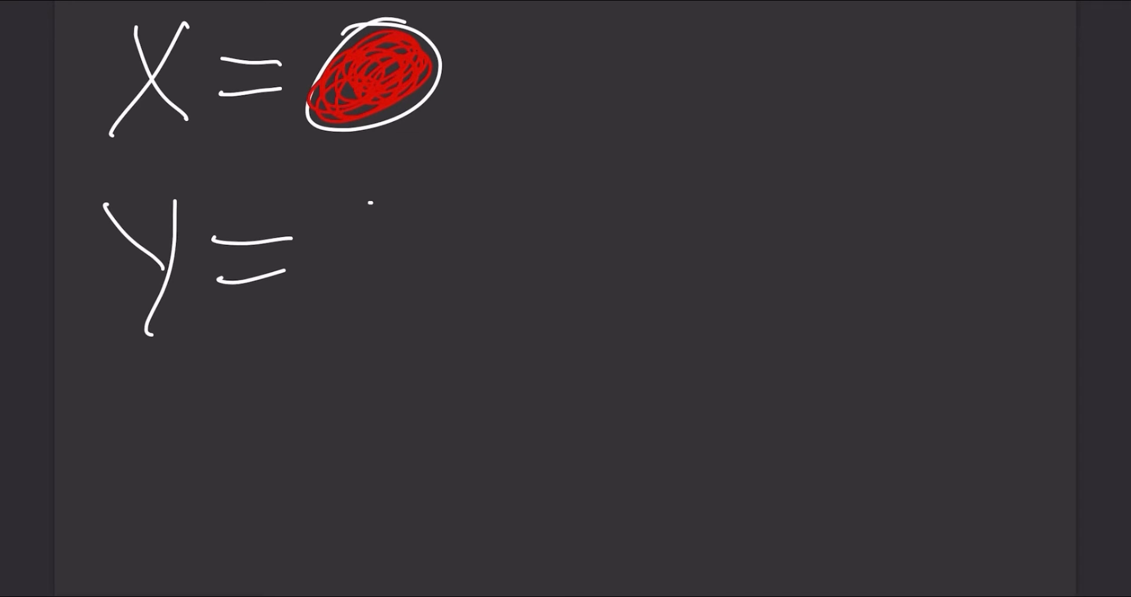
pyautogui.moveTo(339, 195); pyautogui.dragTo(425, 292)
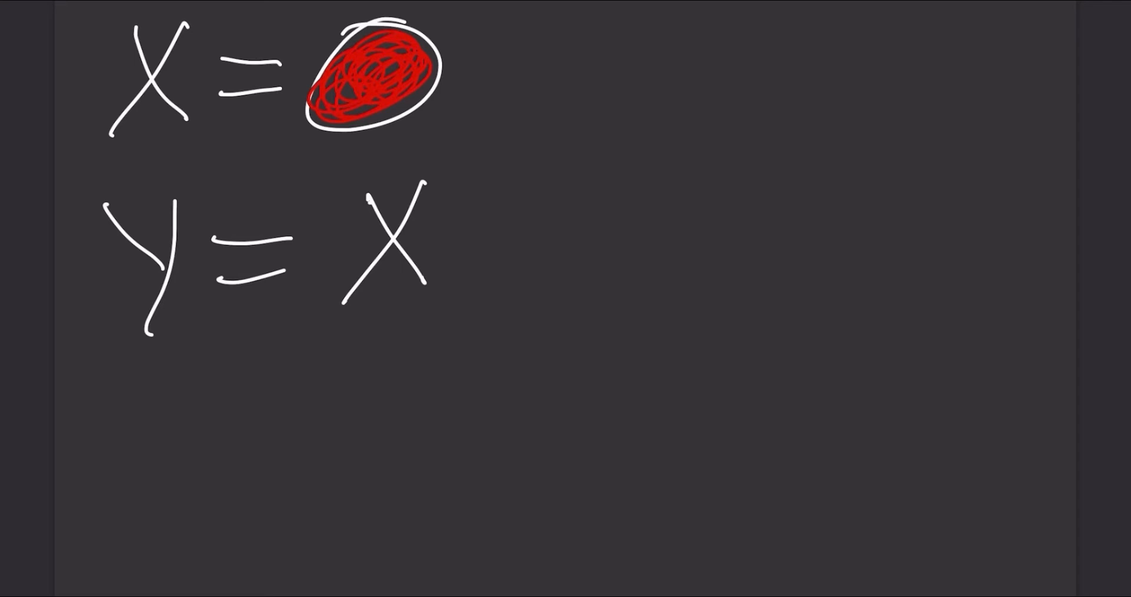
# Add an arrow leading to y = an empty circle, then write x = on a fresh page
pyautogui.moveTo(462, 245); pyautogui.dragTo(642, 245)
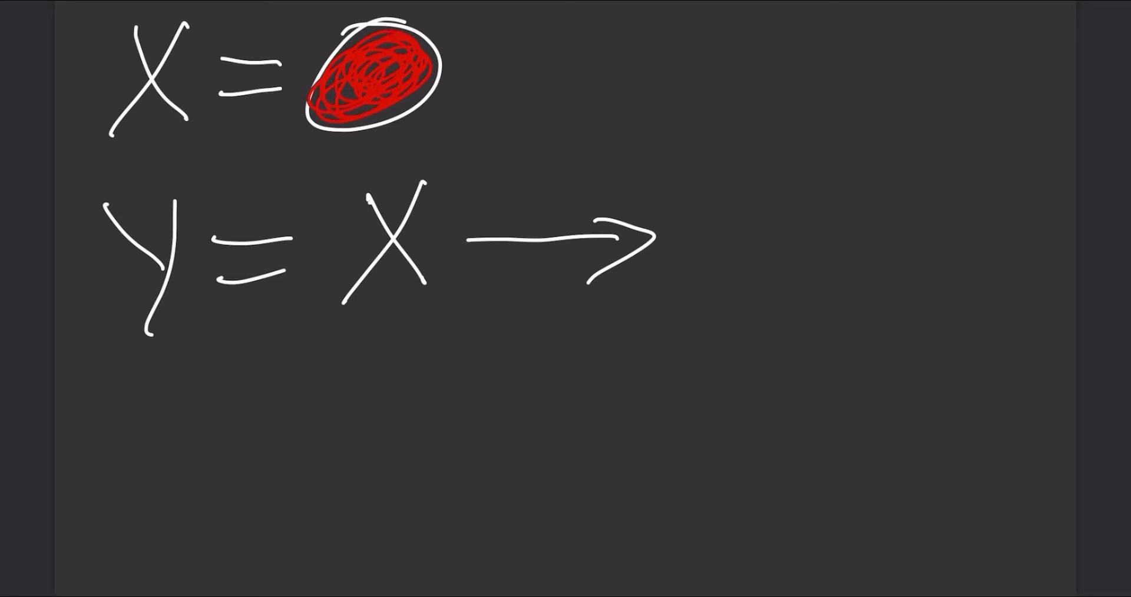
pyautogui.moveTo(721, 202); pyautogui.dragTo(837, 245)
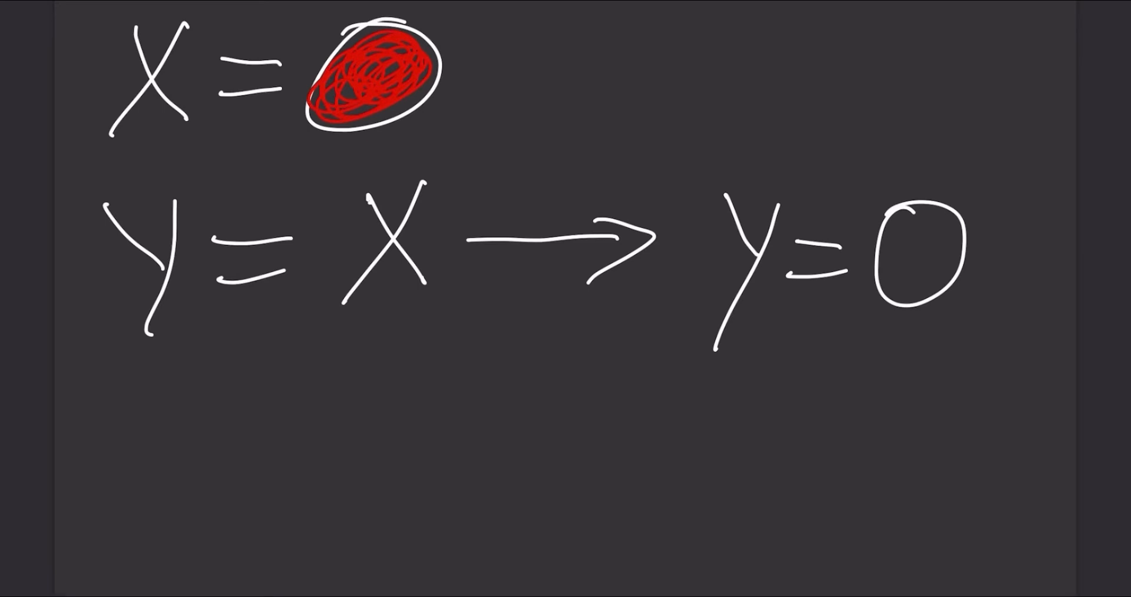
pyautogui.moveTo(895, 224); pyautogui.dragTo(931, 274)
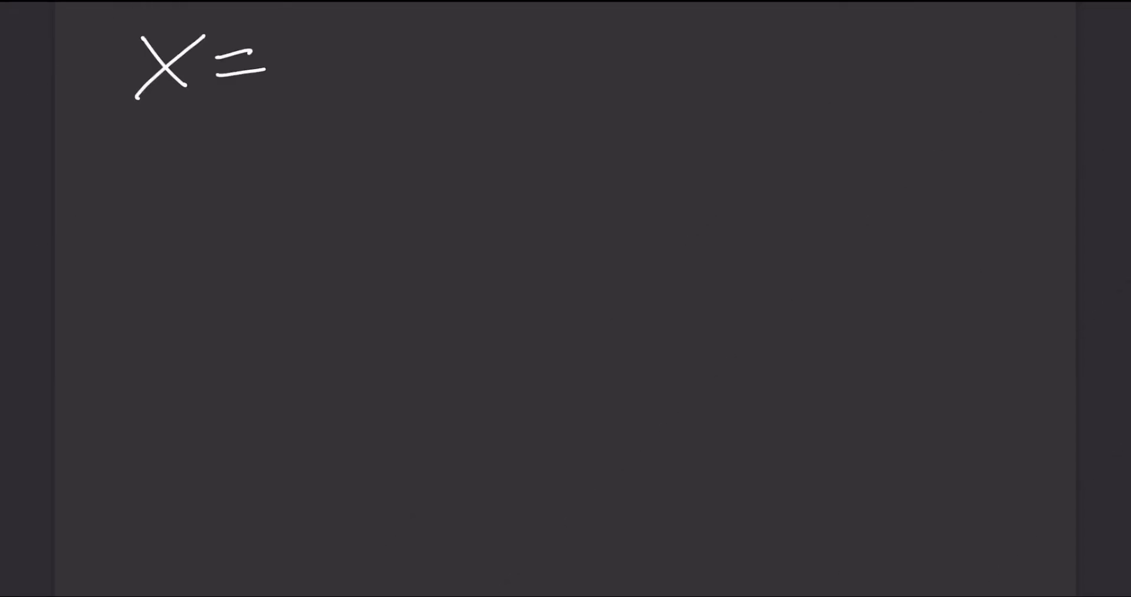
# Write x = red circle and y = x with a memory strip where both arrows point to one cell, then start a blank page
pyautogui.moveTo(299, 61); pyautogui.dragTo(368, 68)
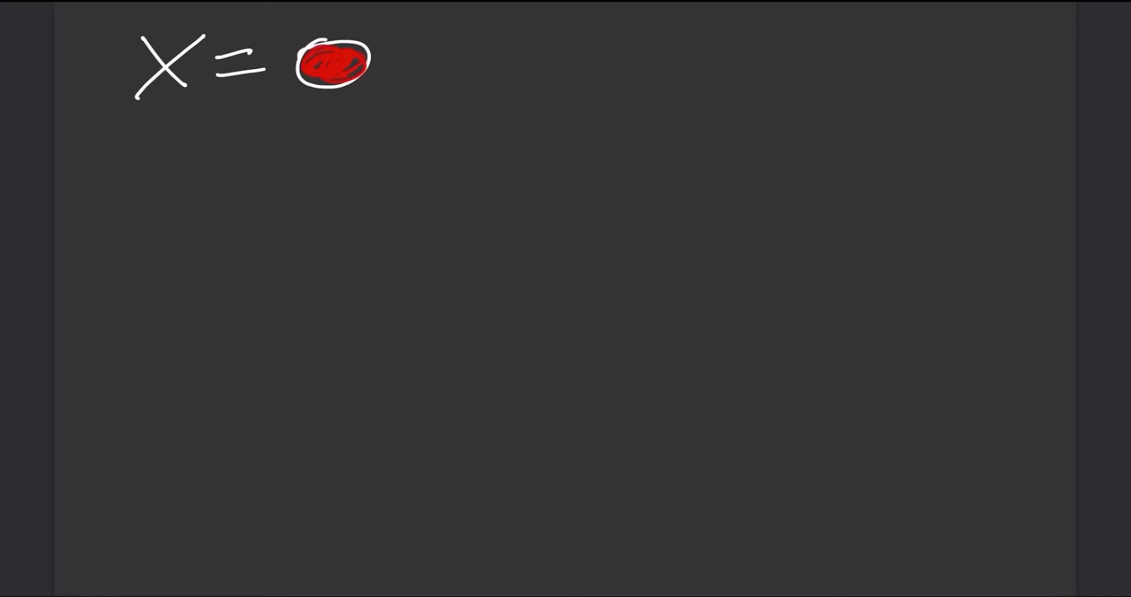
pyautogui.moveTo(145, 130); pyautogui.dragTo(353, 173)
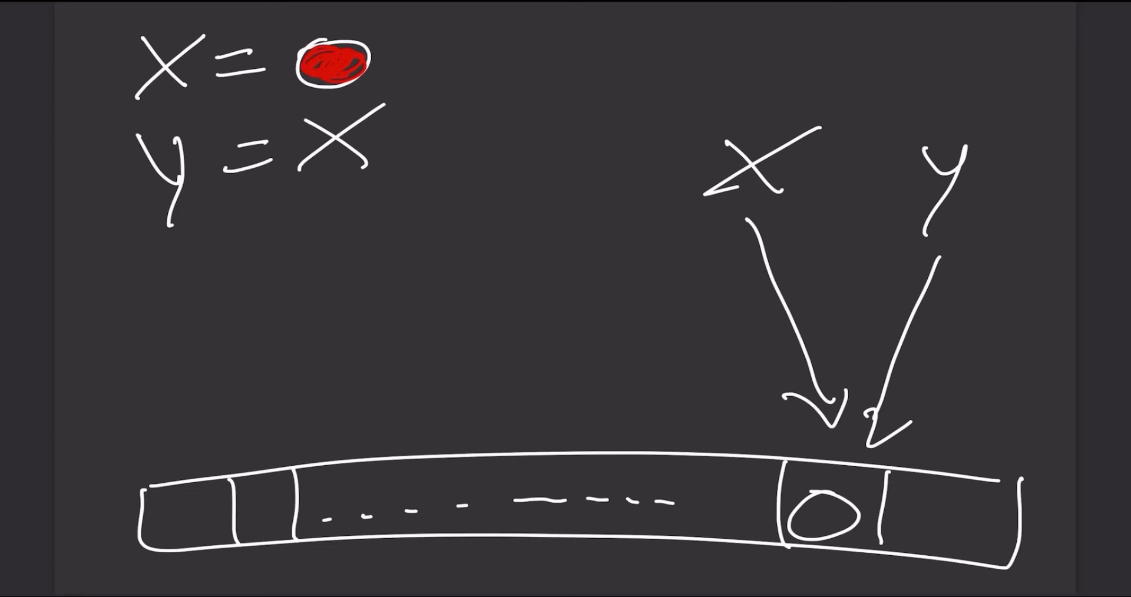
pyautogui.click(823, 522)
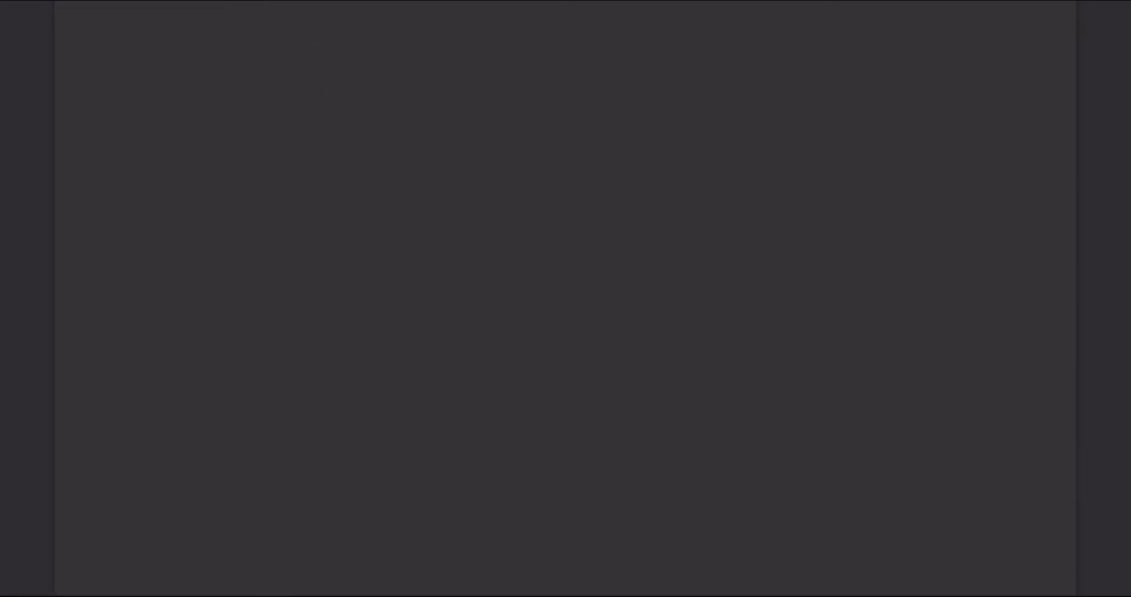
# Write the headings 'Values' and 'References' separated by a vertical divider
pyautogui.moveTo(129, 50); pyautogui.dragTo(209, 94)
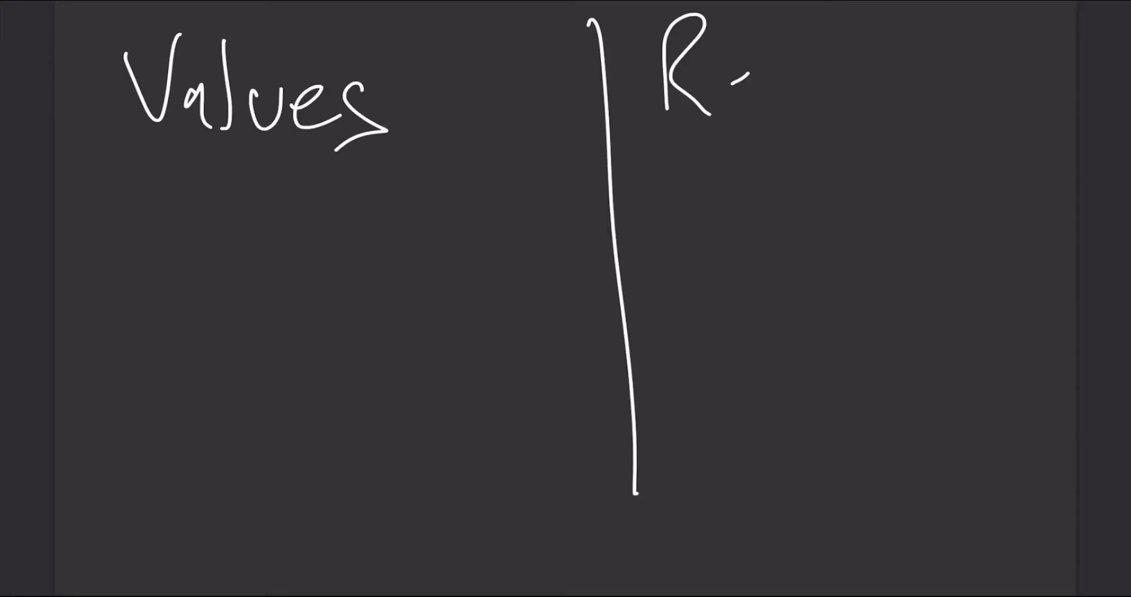
pyautogui.write('References')
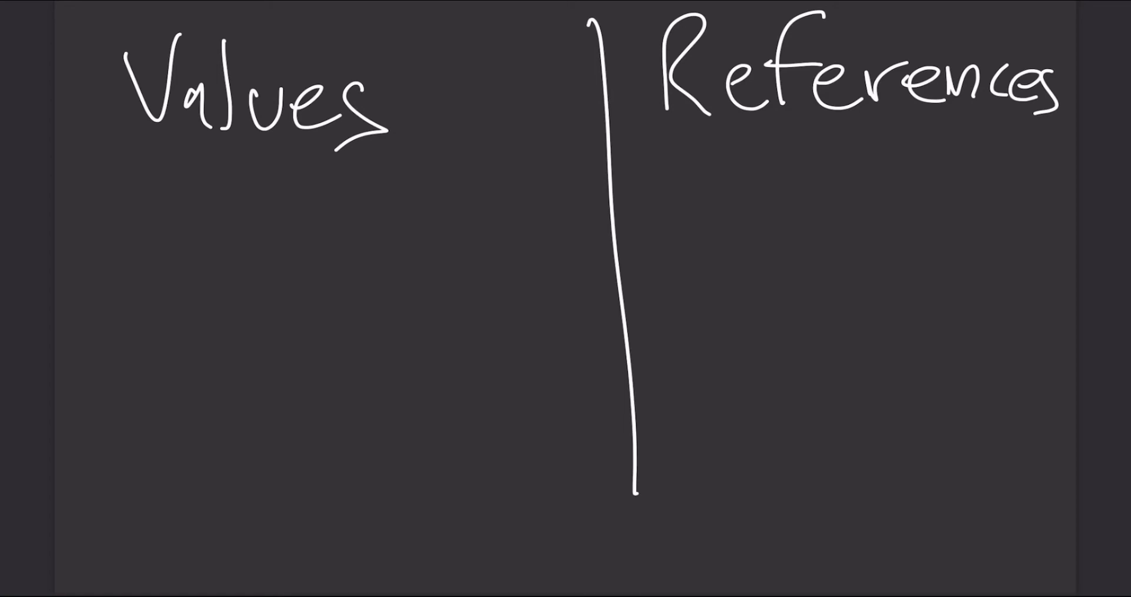
# Add '- for local copies' under Values and '- for a share' under References
pyautogui.moveTo(109, 253); pyautogui.dragTo(148, 245)
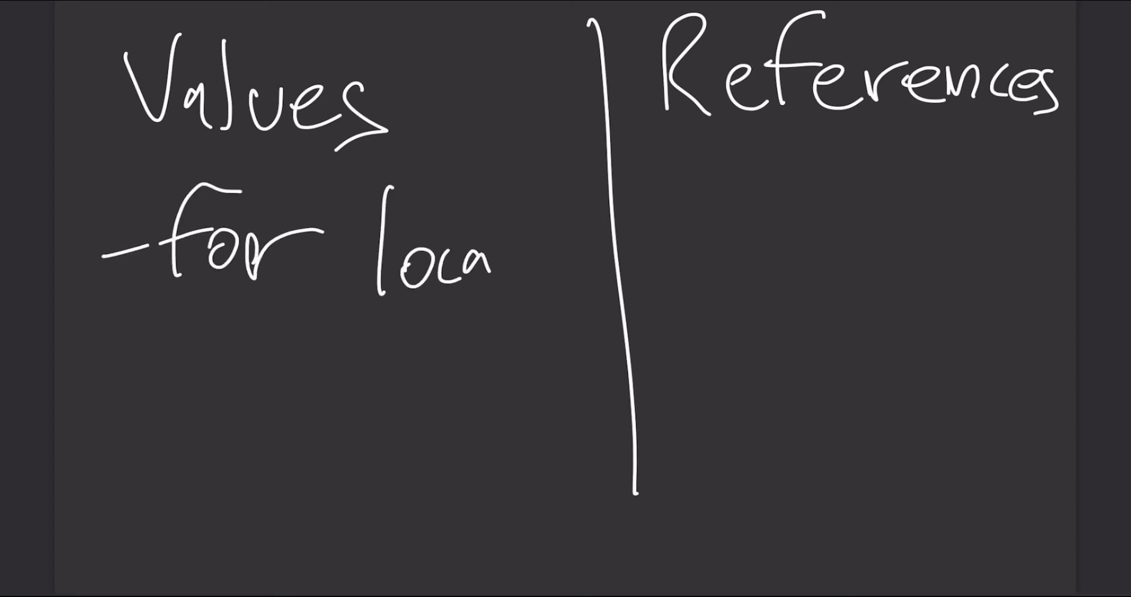
pyautogui.write('local copies')
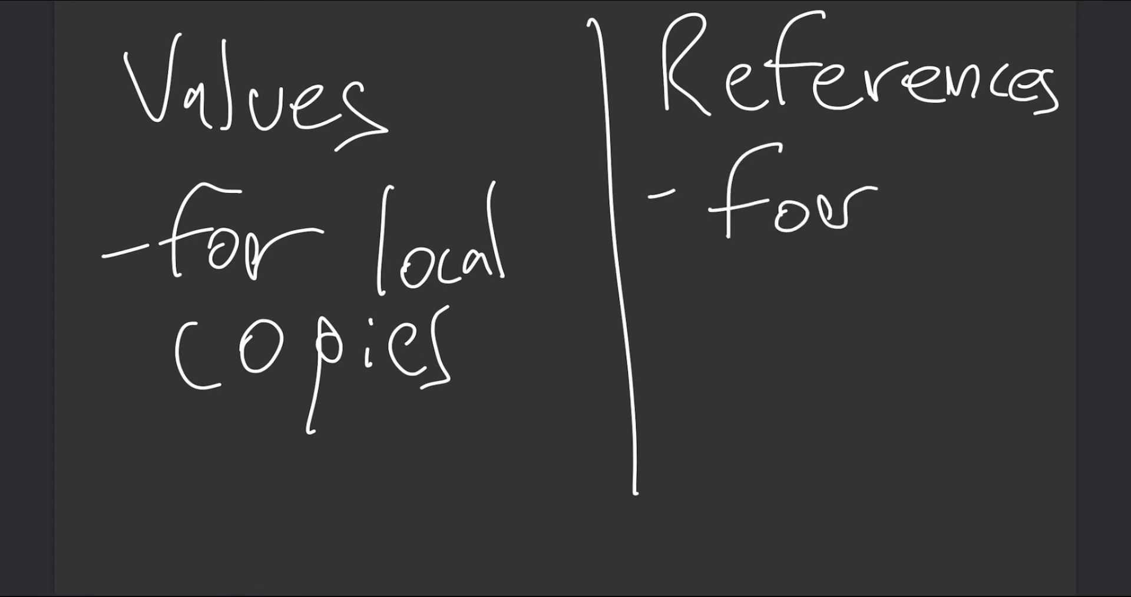
pyautogui.write('a share')
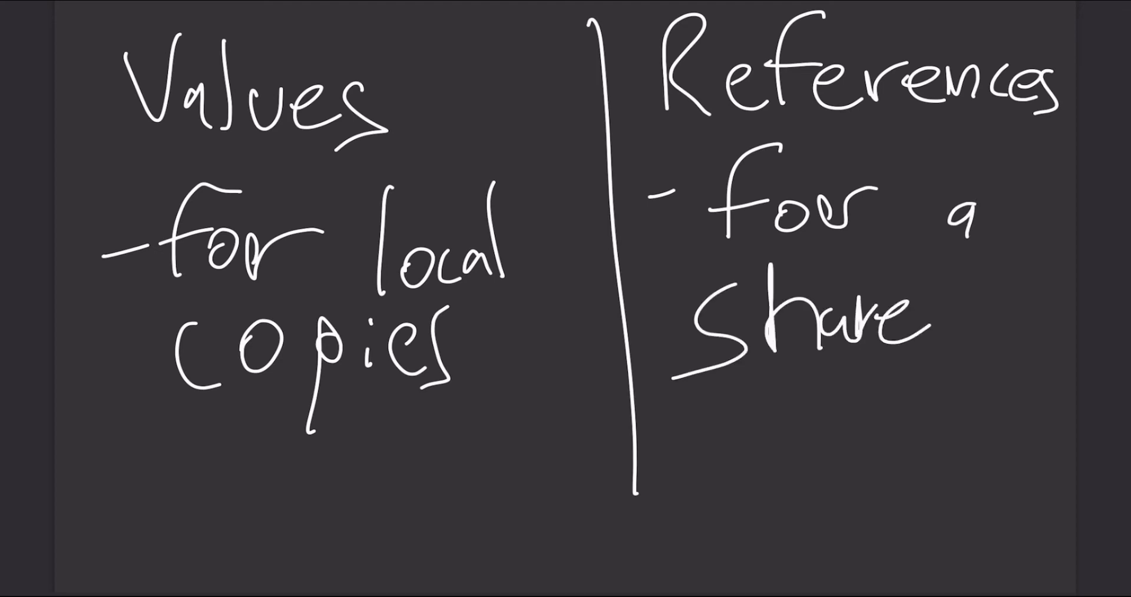